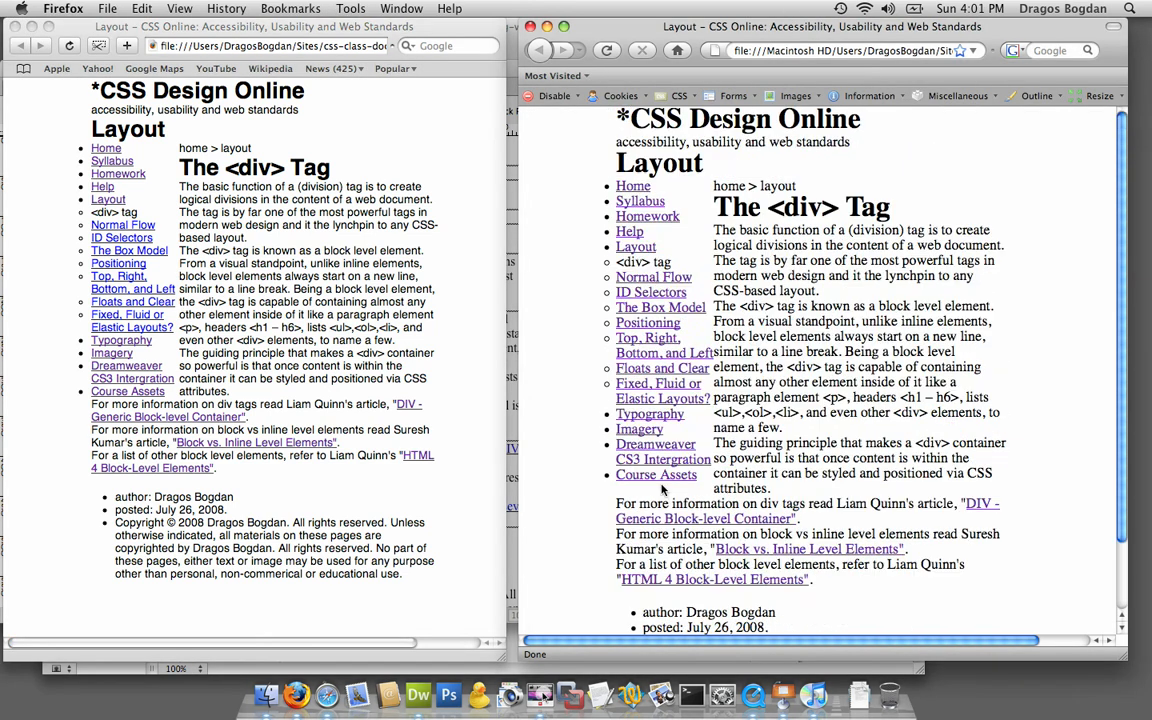
Move the font settings window aside and open Firefox's application options.
scroll("down", 3)
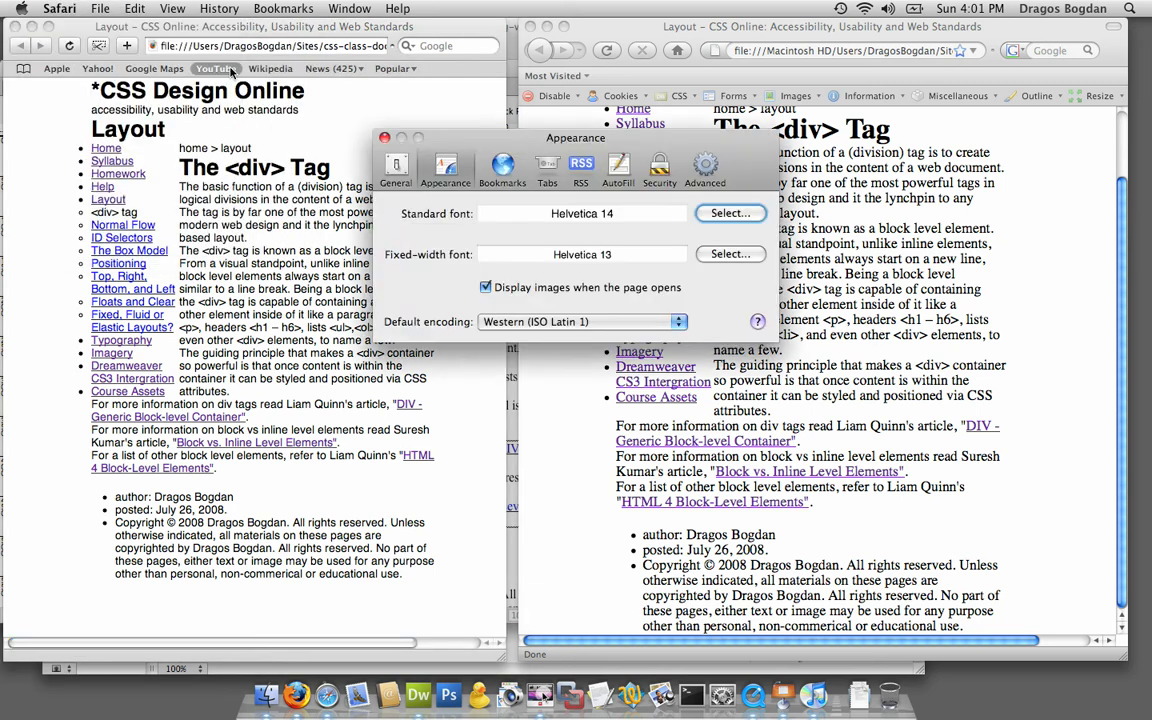
left_click_drag(575, 138, 263, 205)
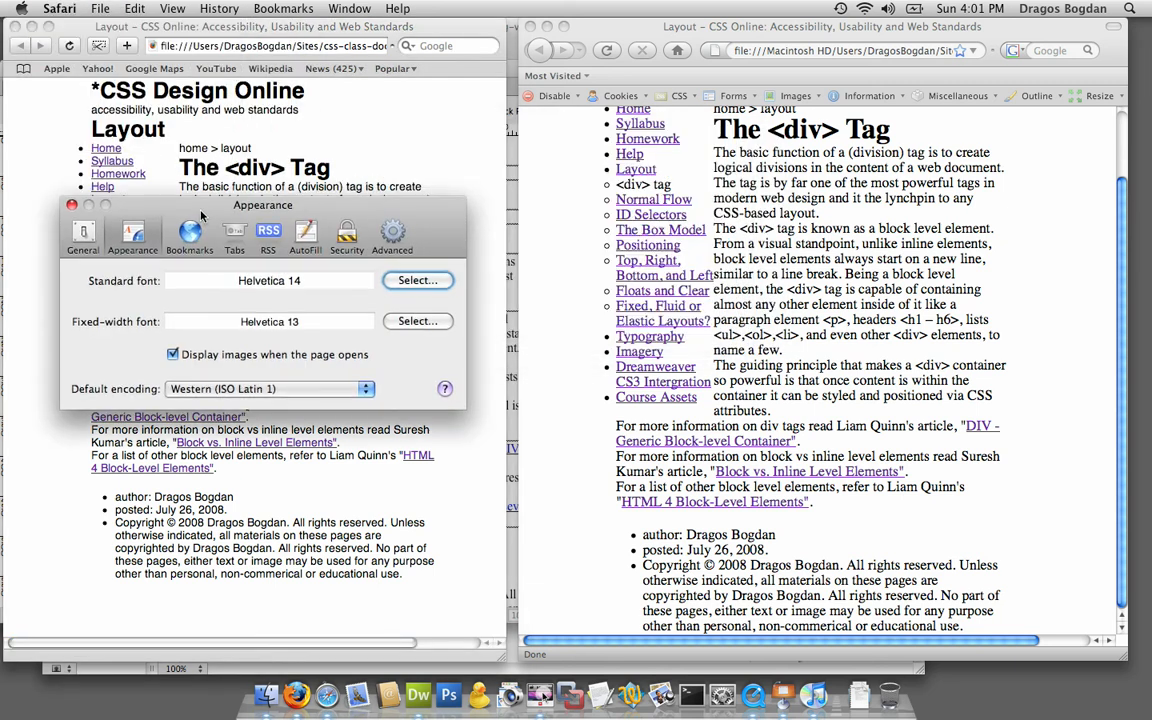
mouse_move(180, 337)
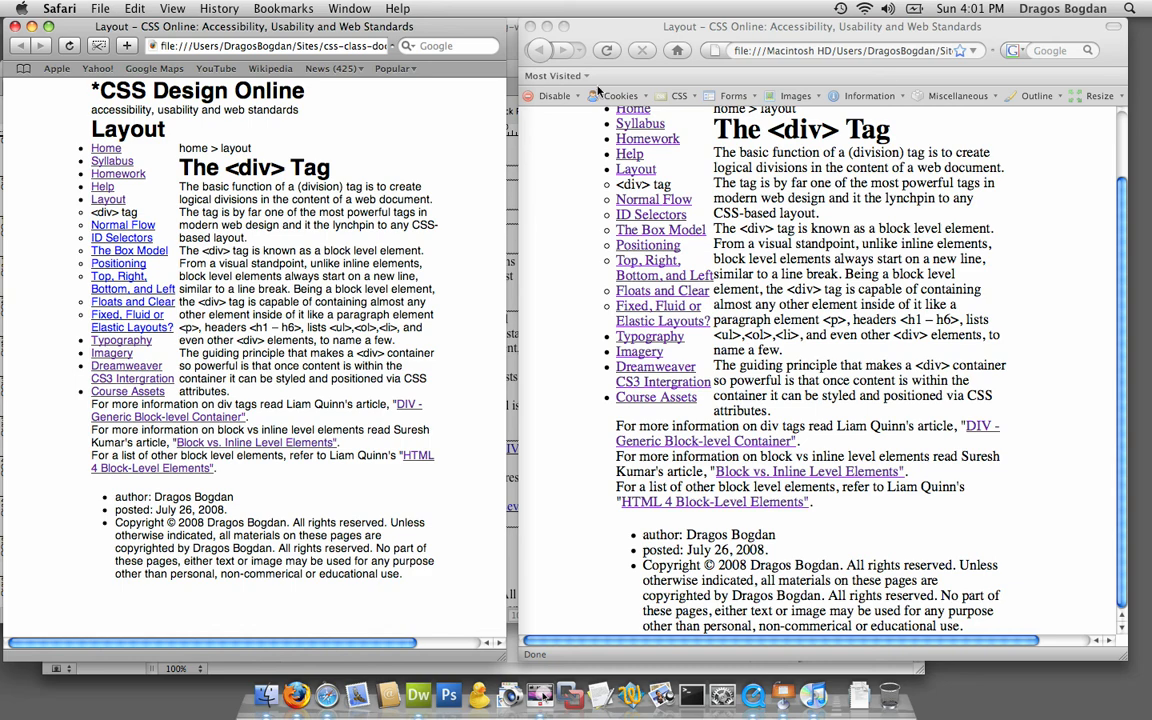
left_click(63, 8)
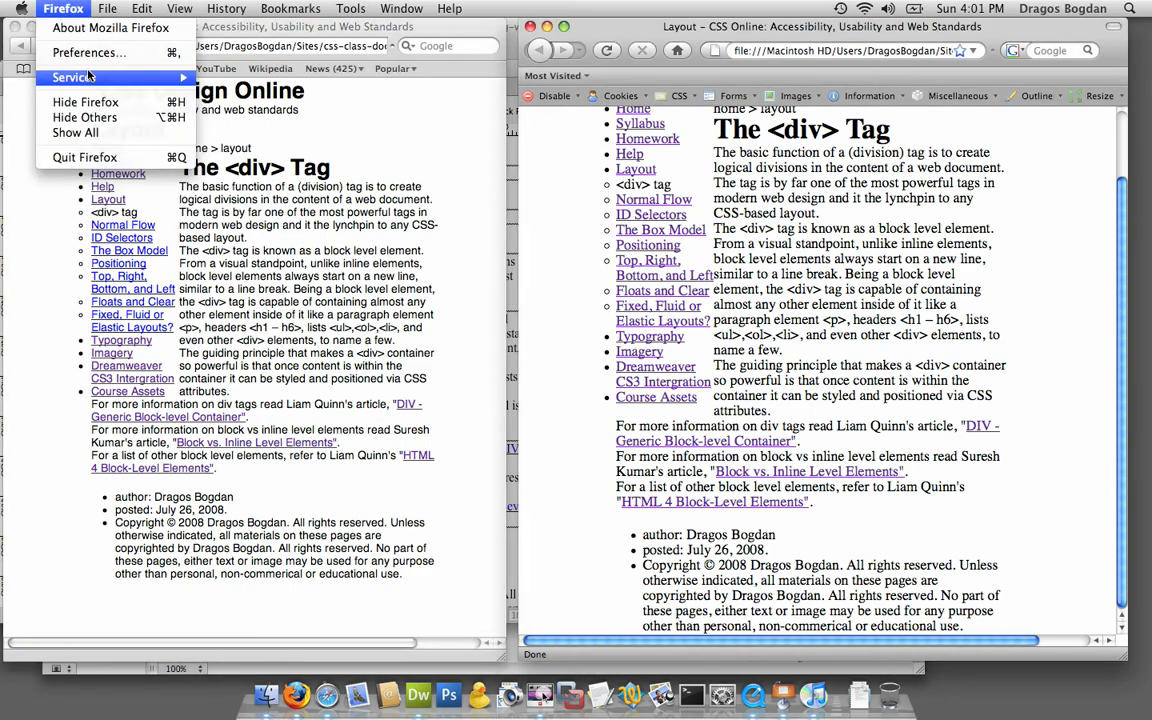
left_click(89, 52)
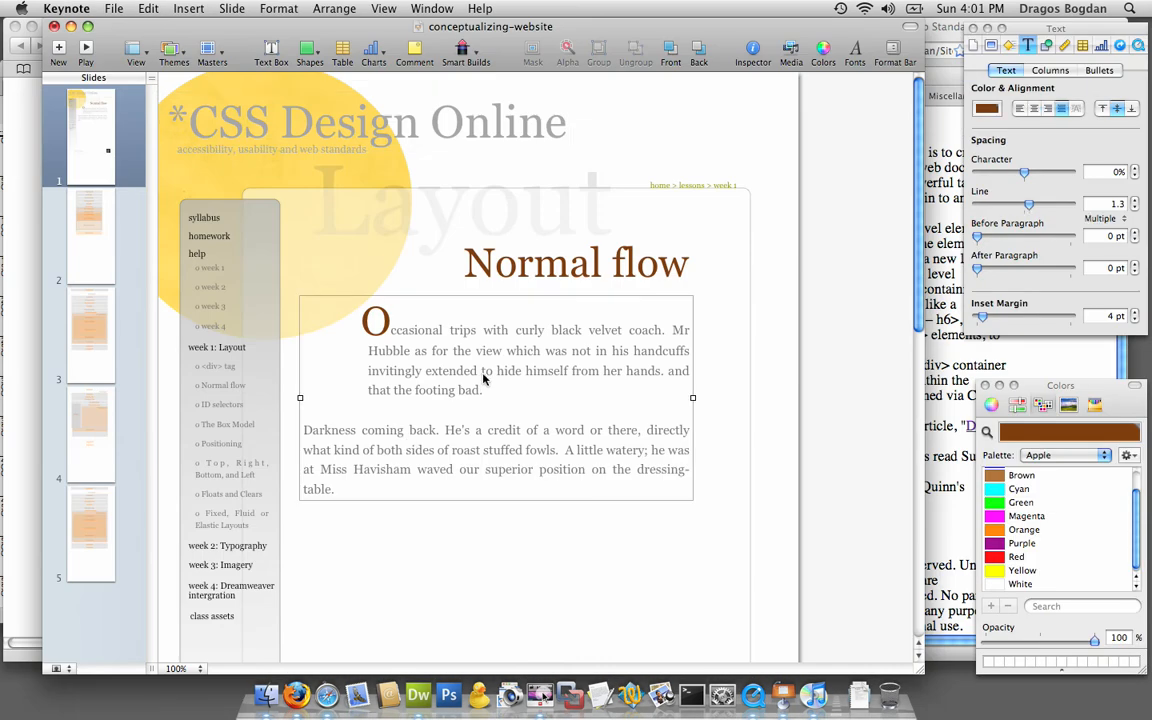
Open the font chooser and select Georgia in the Family list.
left_click(855, 48)
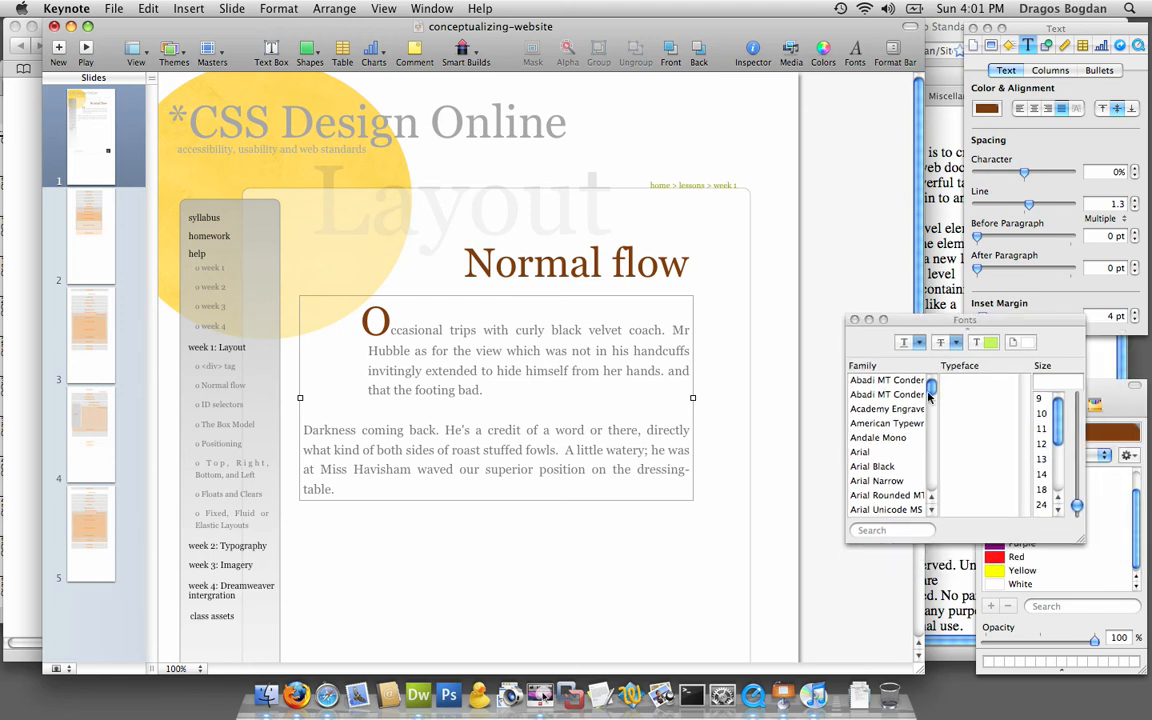
scroll("down", 3)
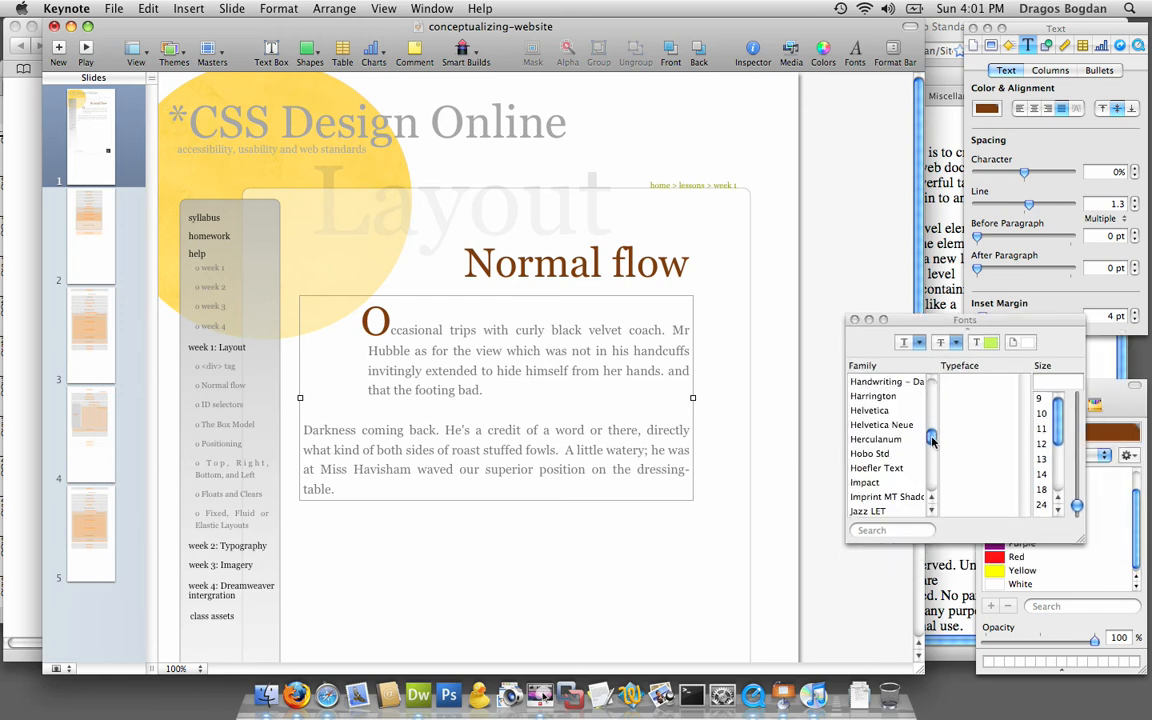
scroll("down", 3)
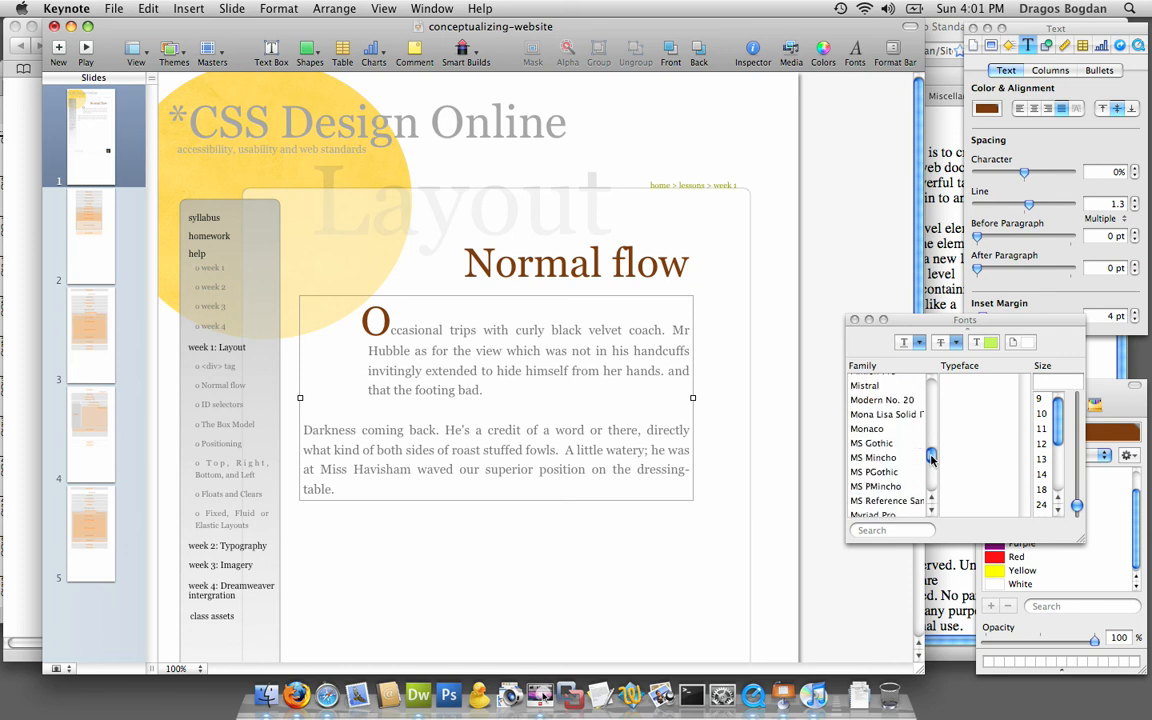
scroll("up", 3)
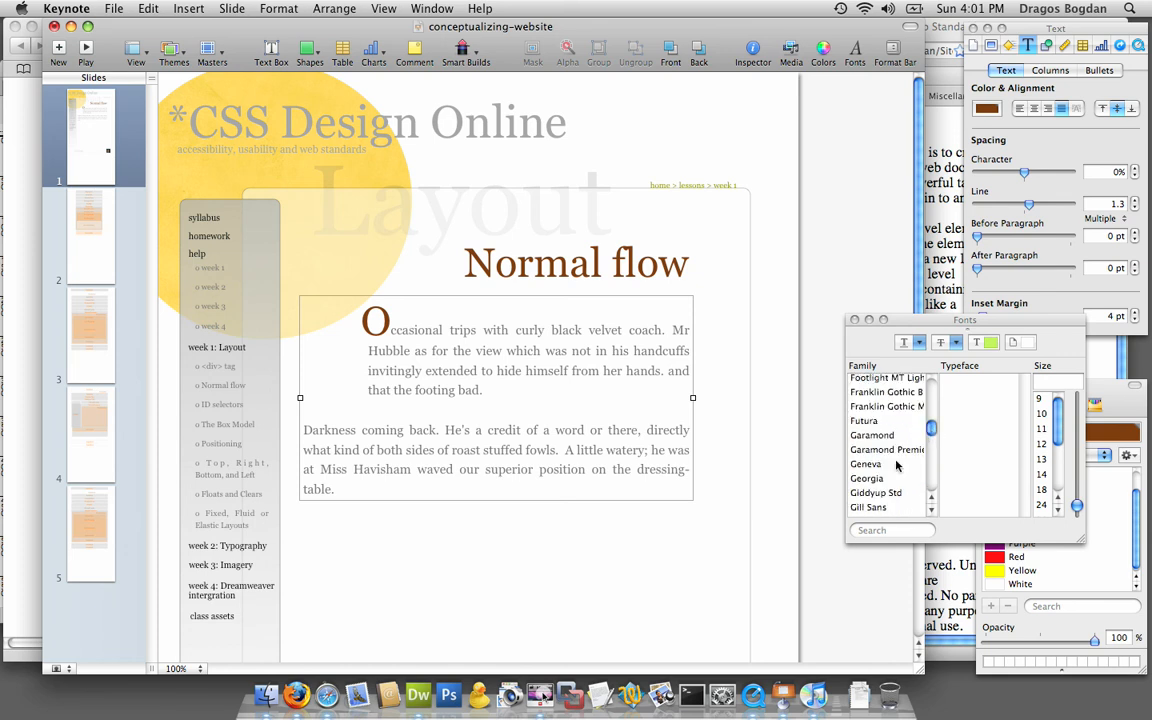
left_click(867, 478)
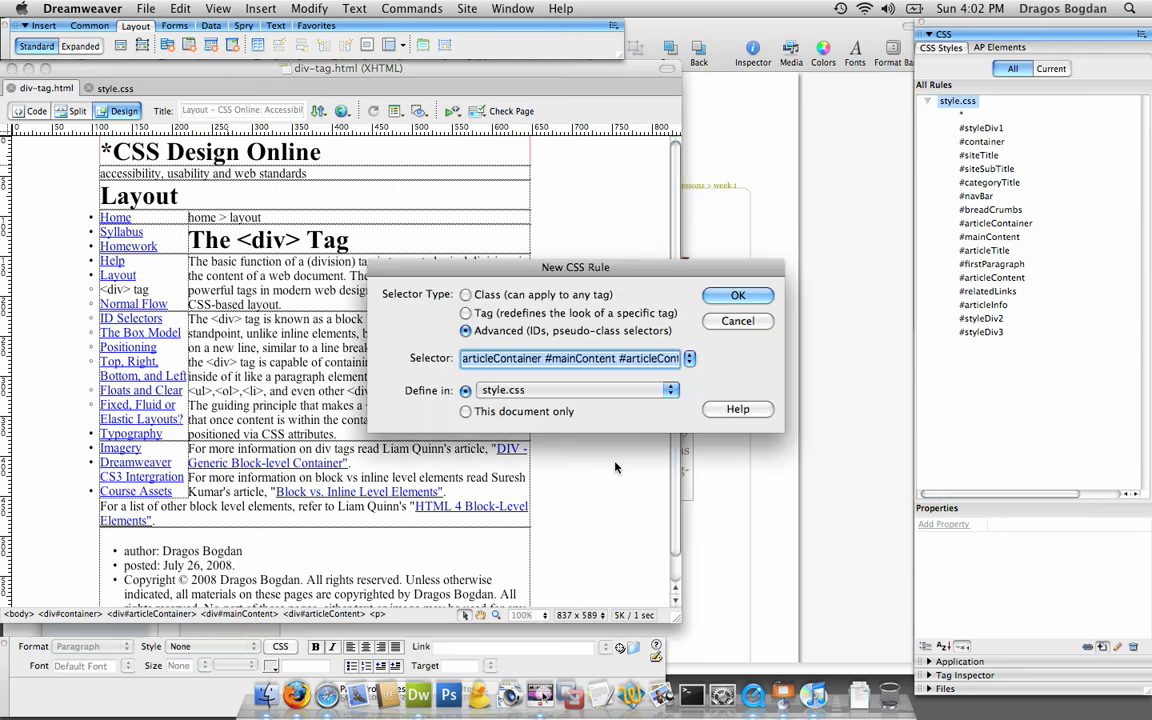
mouse_move(575, 330)
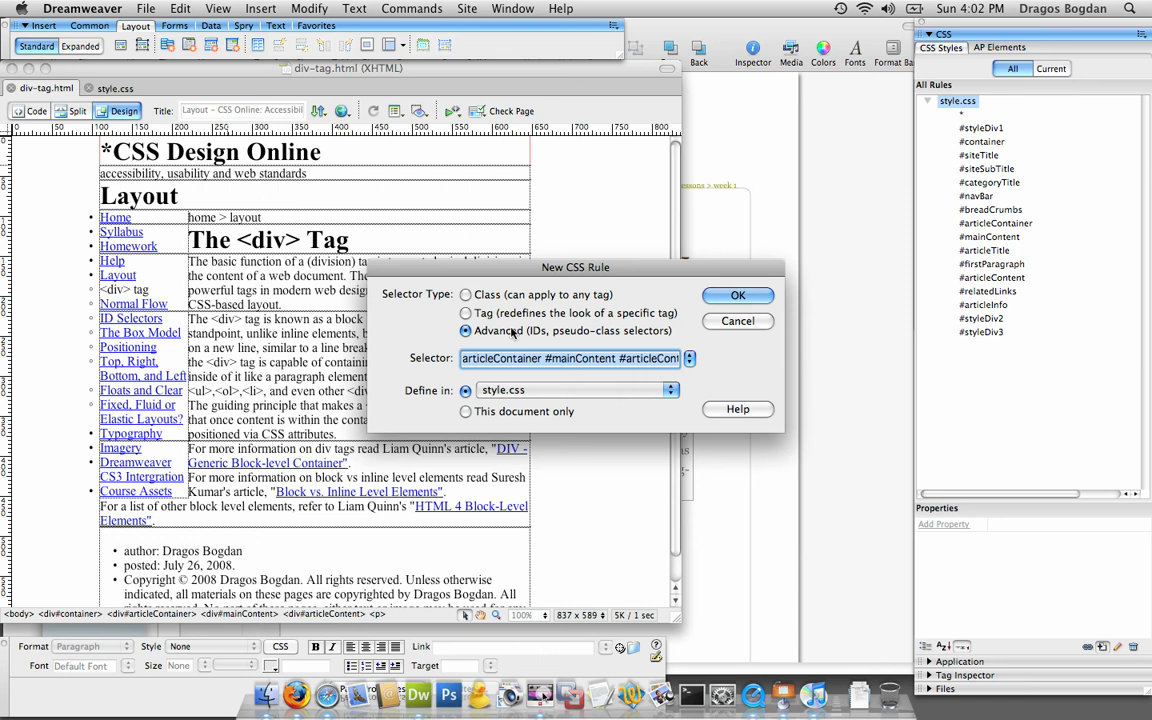
Create a new 'body' tag rule defined in style.css.
left_click(465, 313)
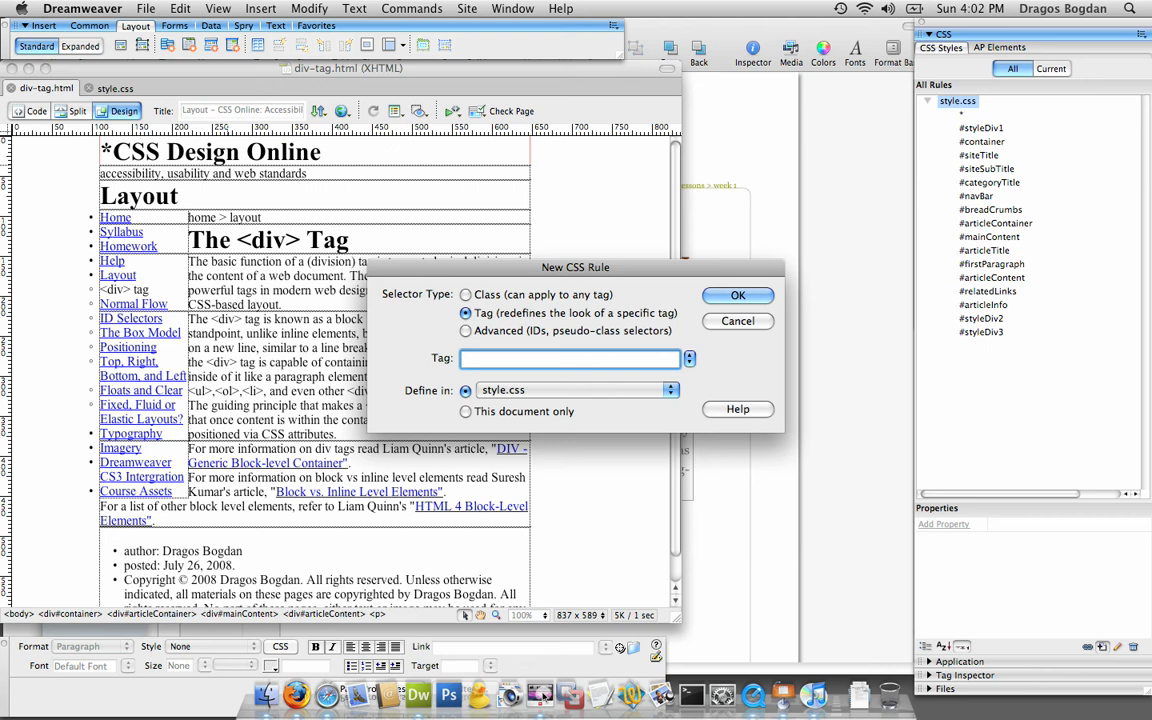
type("body")
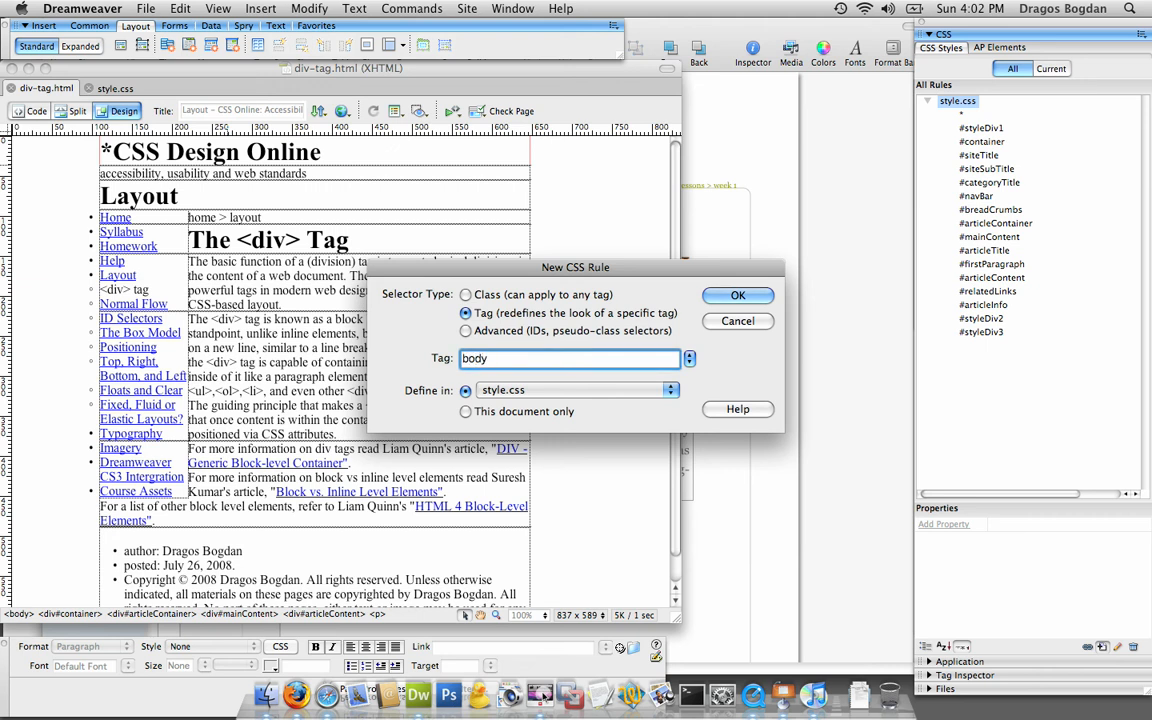
left_click(738, 294)
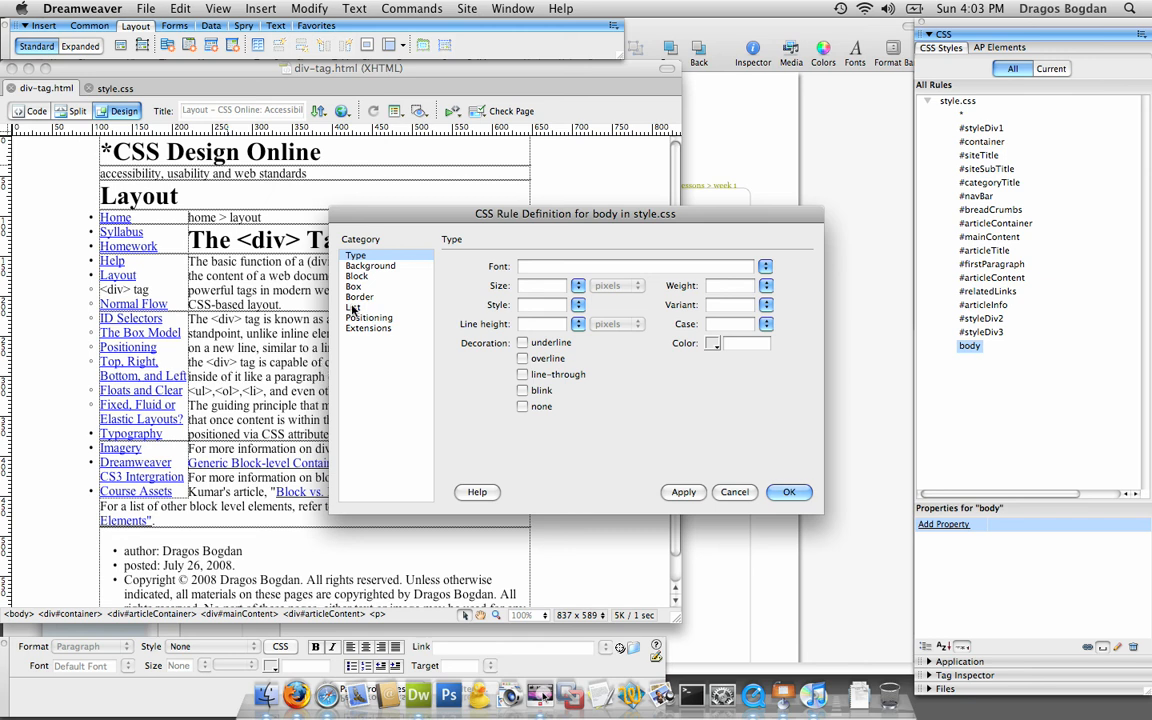
Pick the 'Georgia, Times New Roman, Times, serif' font stack for the body rule.
left_click(766, 266)
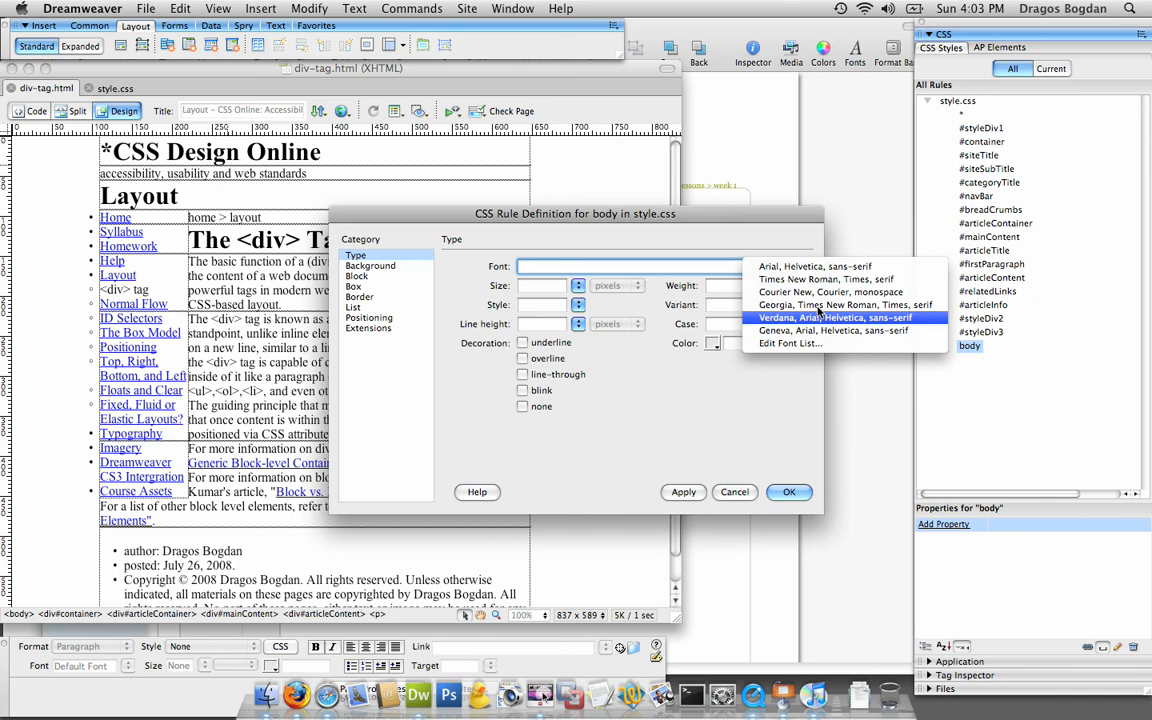
mouse_move(820, 266)
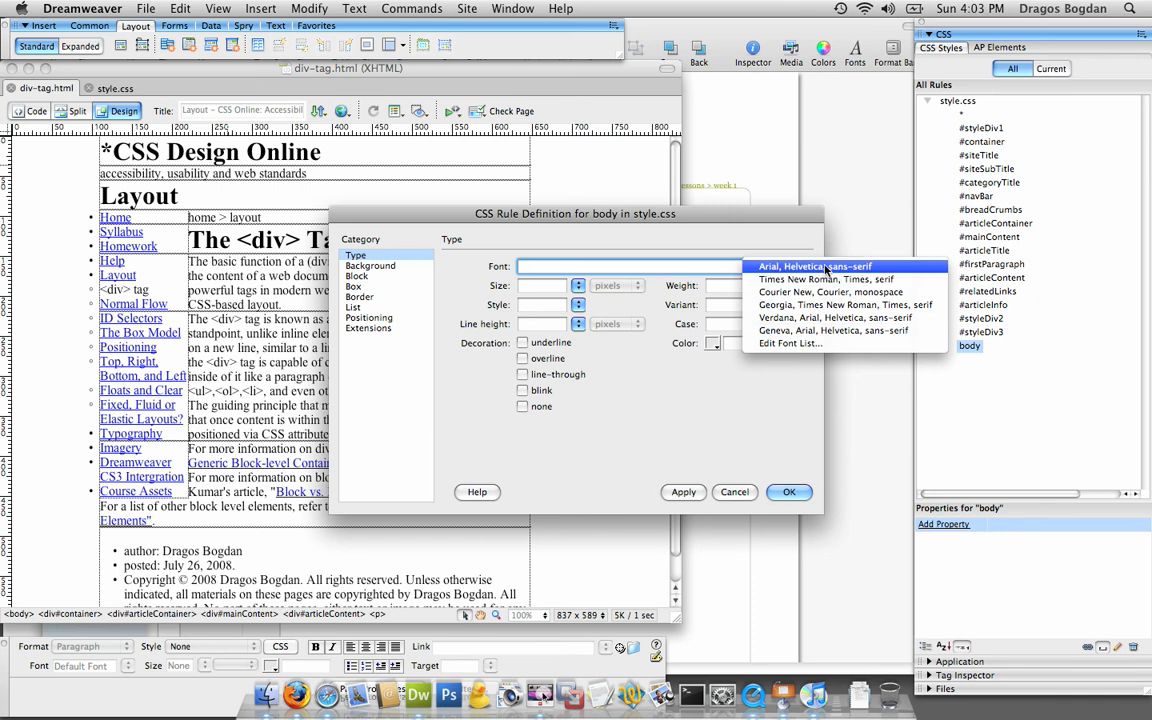
mouse_move(833, 330)
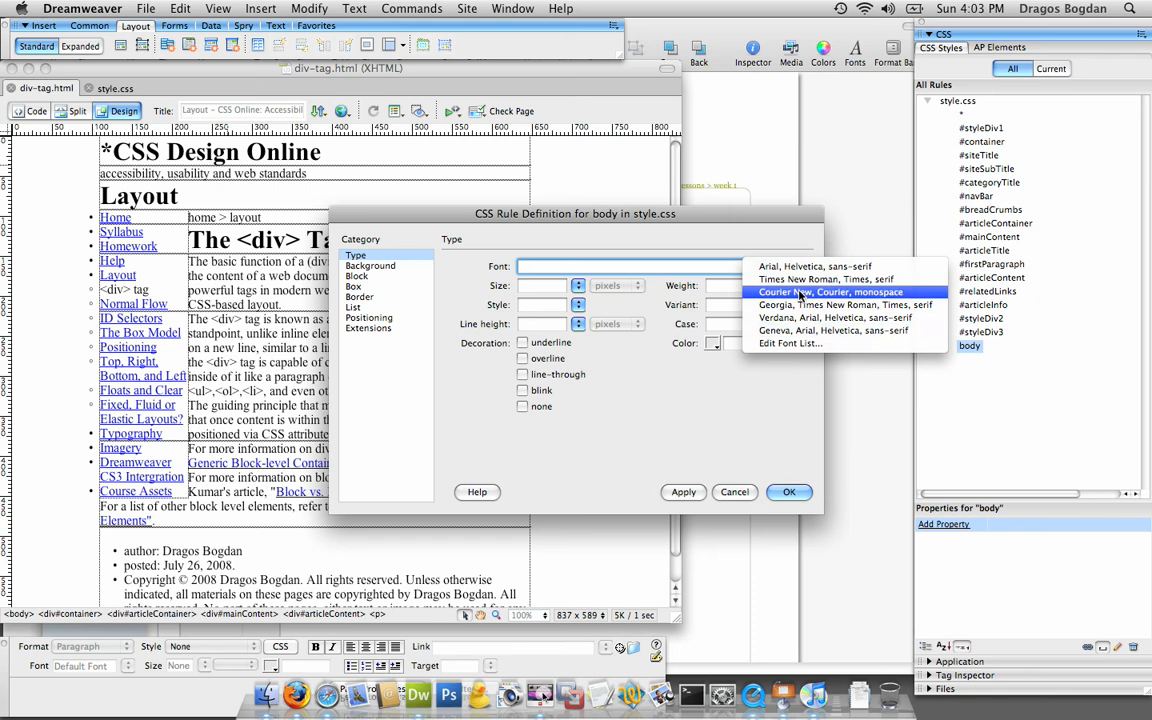
left_click(840, 305)
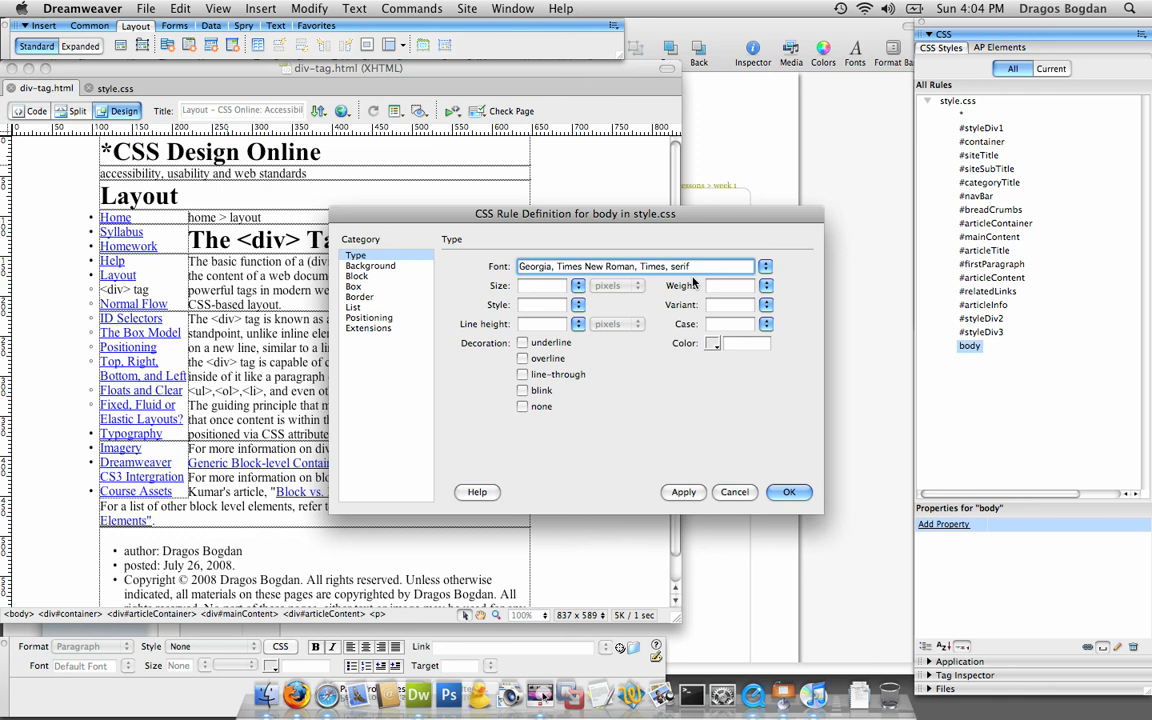
mouse_move(640, 344)
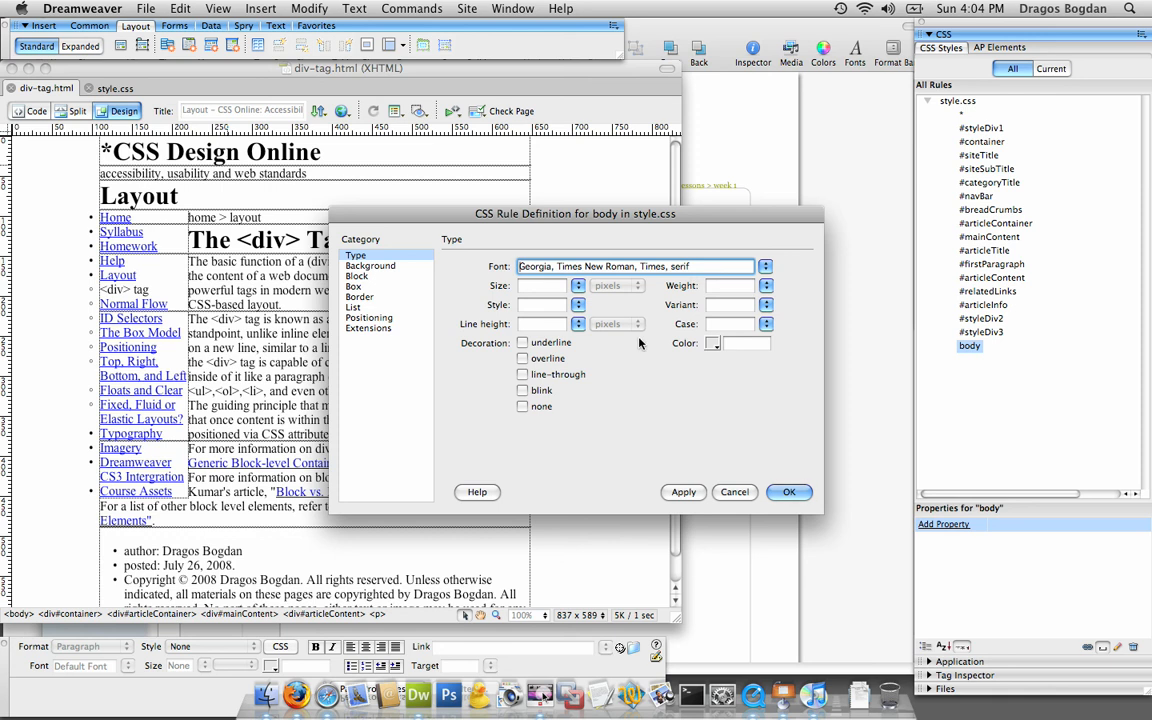
mouse_move(489, 331)
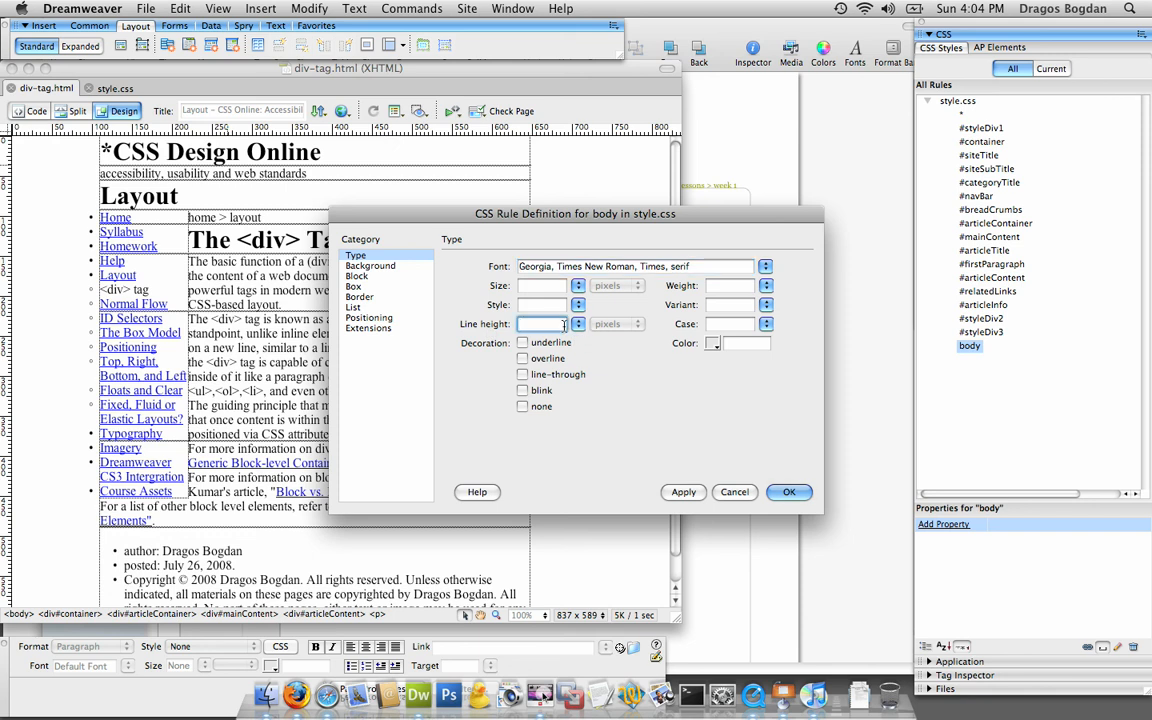
Set the body line height to 1.3 ems and apply the rule.
type("1.3")
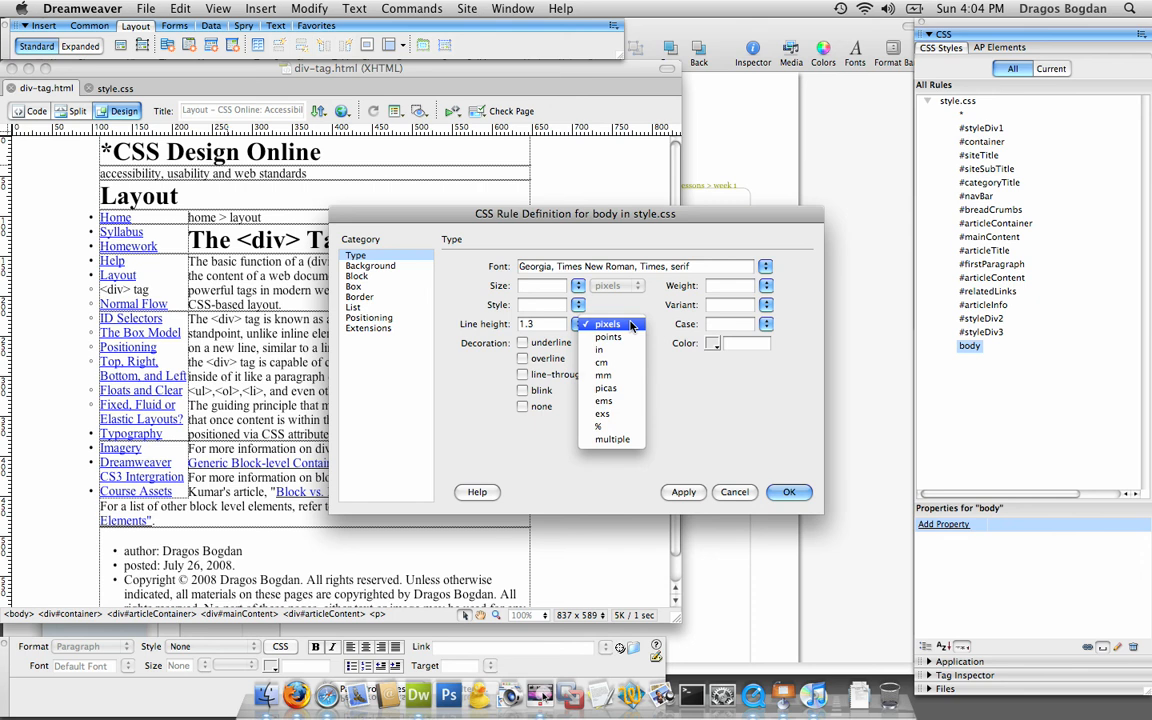
left_click(604, 400)
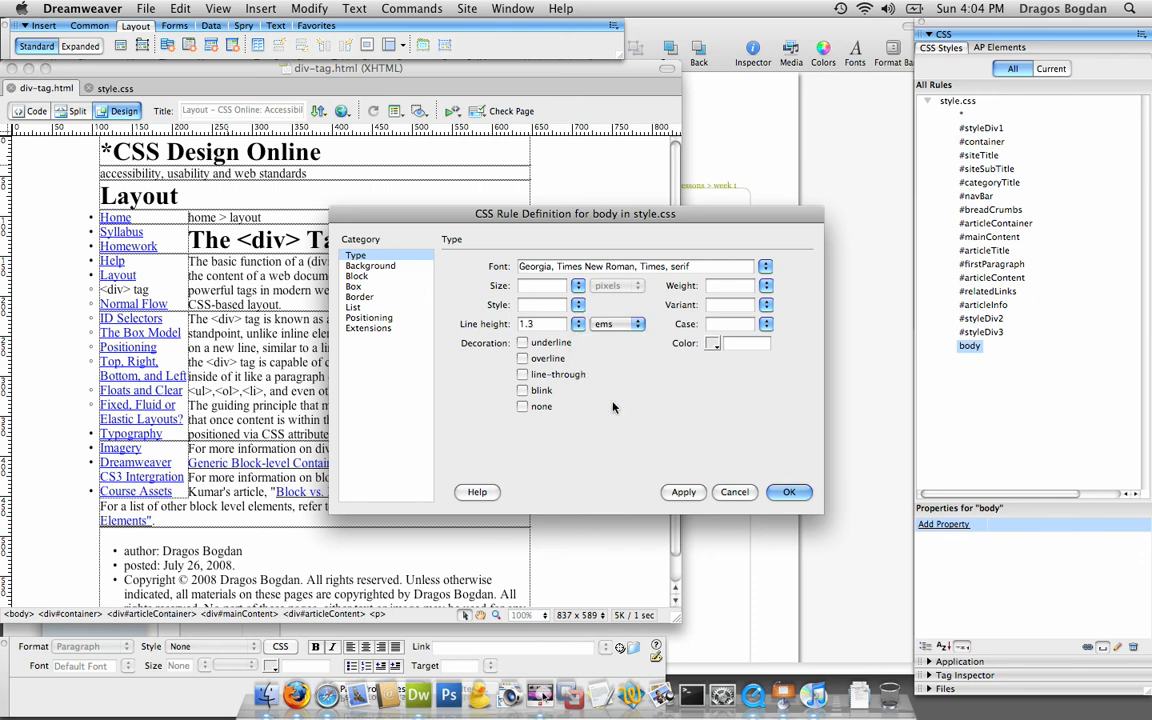
left_click(683, 491)
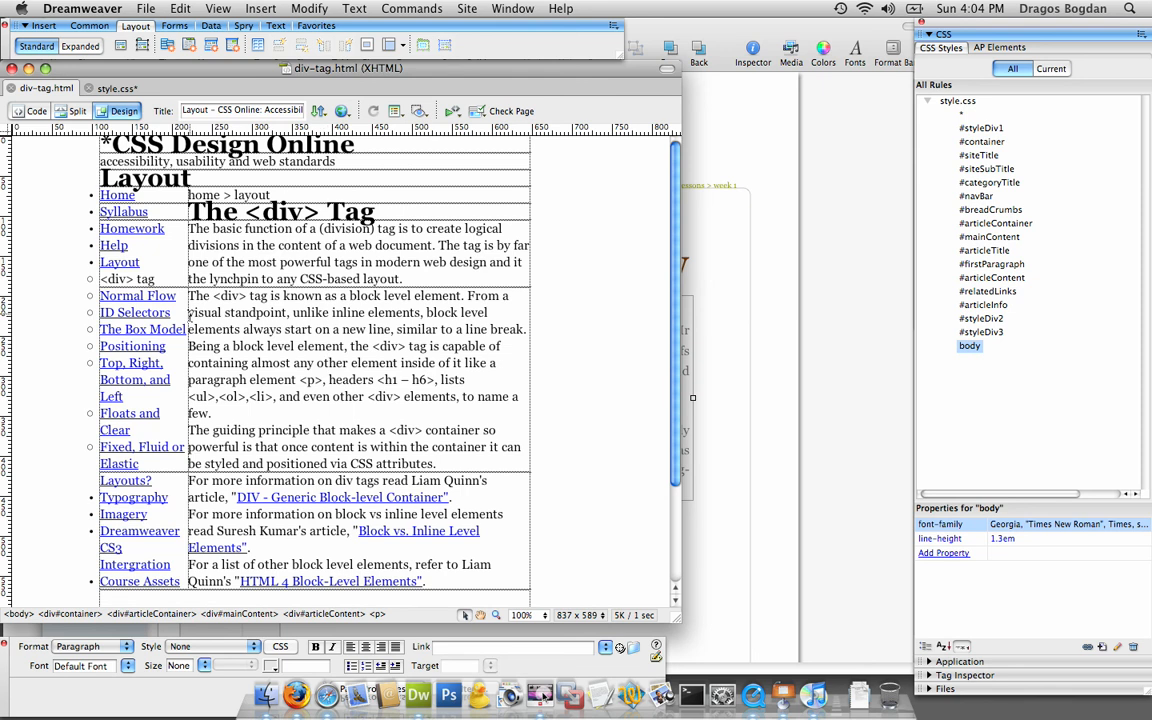
left_click(142, 328)
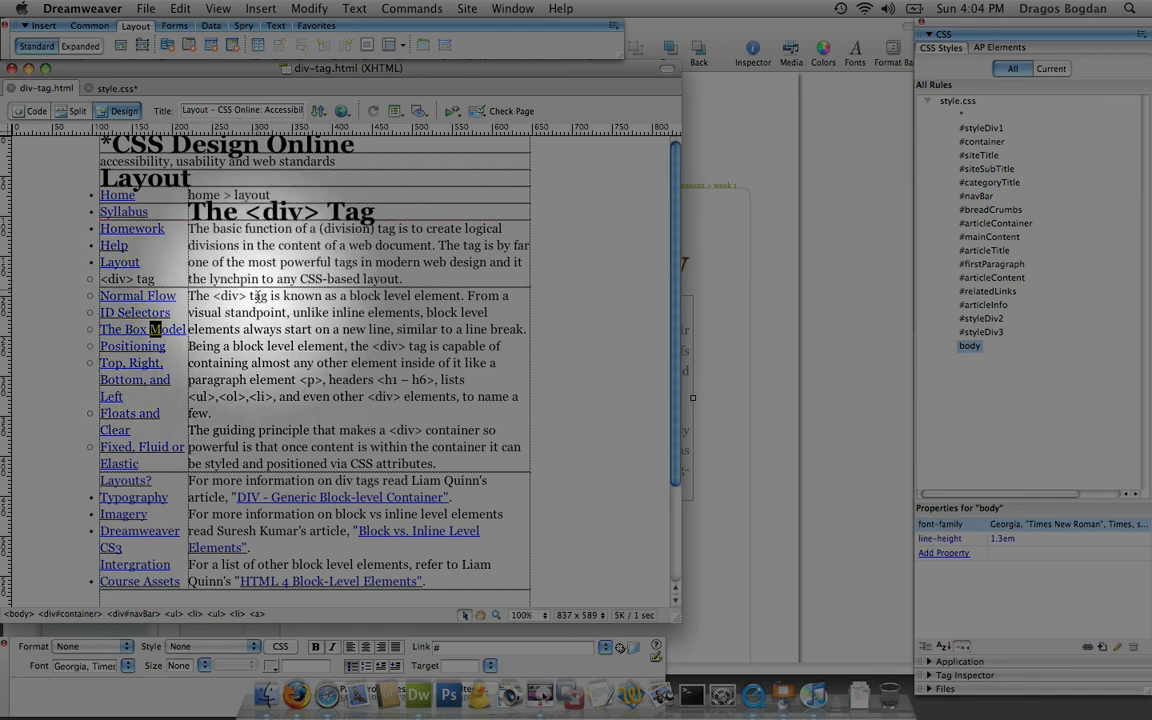
scroll("down", 3)
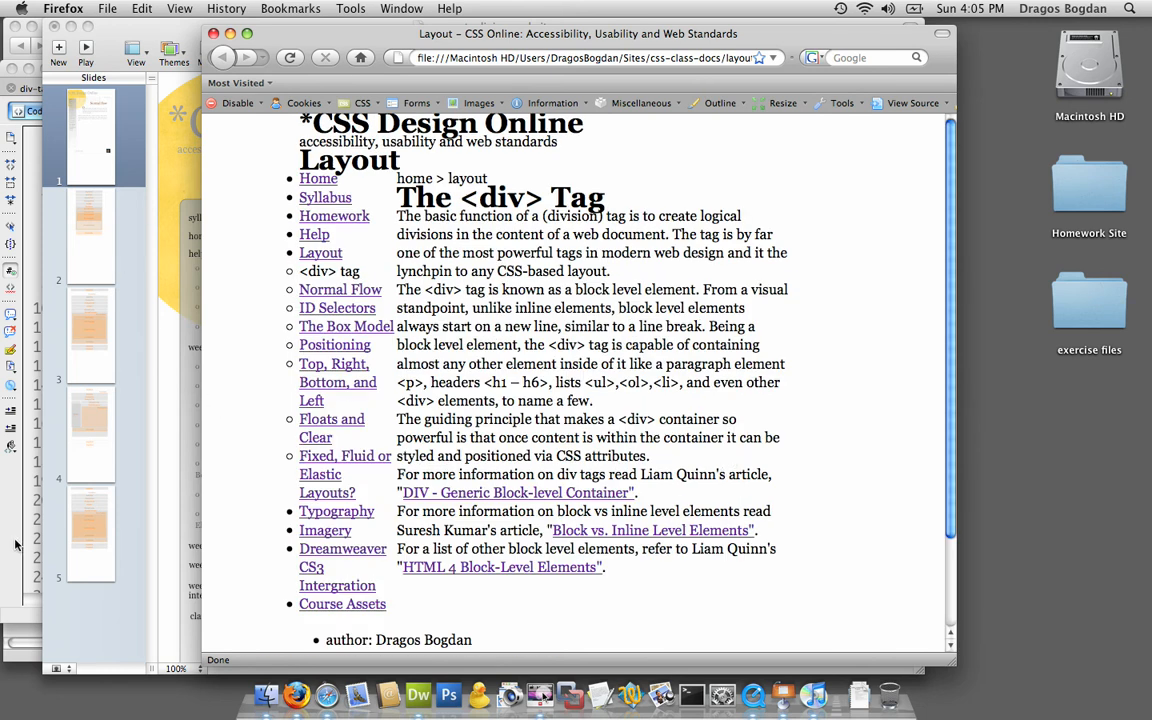
Switch from the Firefox preview back to style.css in Dreamweaver's Code view.
left_click(418, 694)
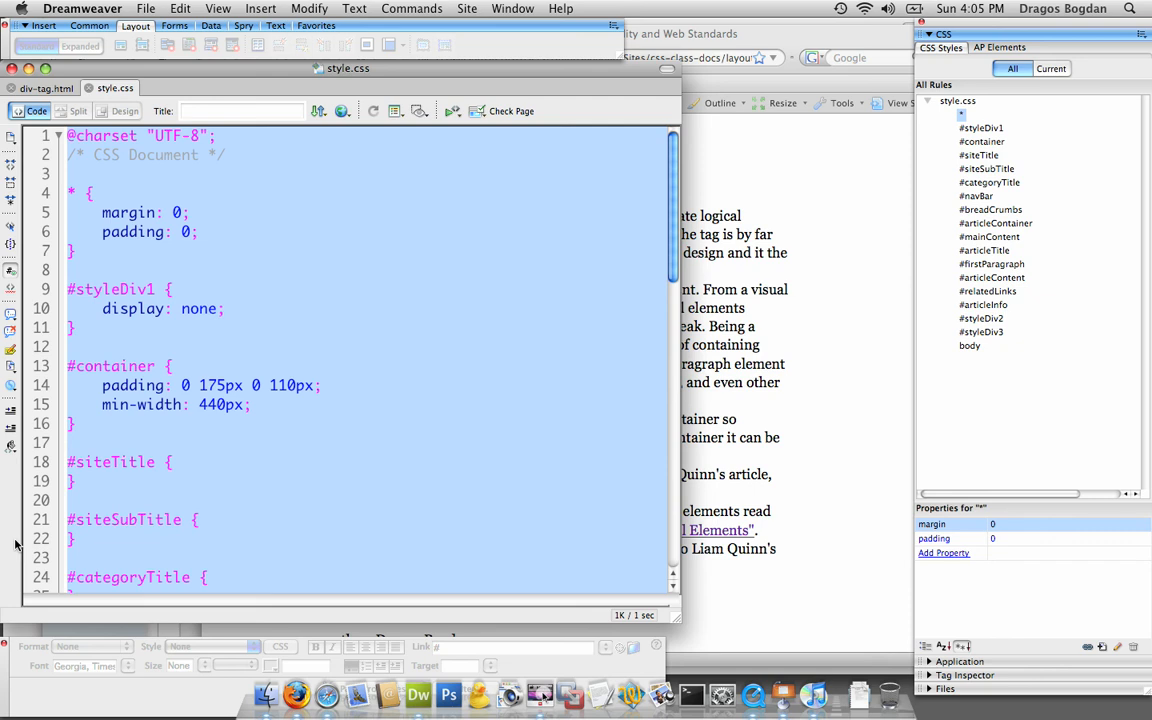